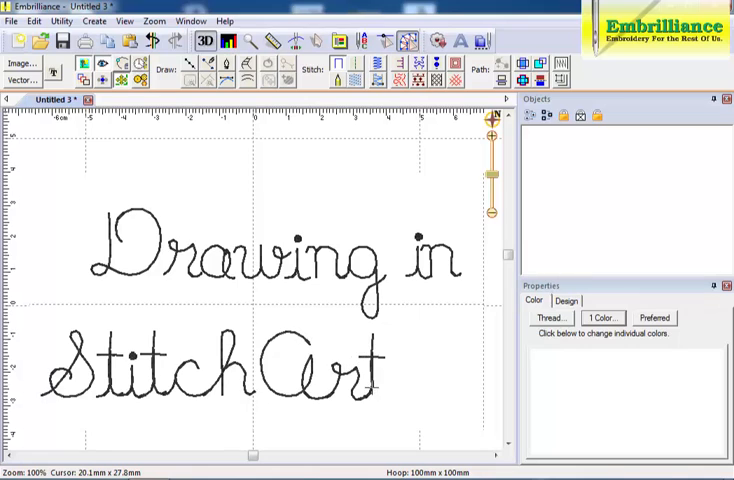
# Remove the 'Drawing in StitchArt' title lettering so the hoop is blank.
pyautogui.write('ist')
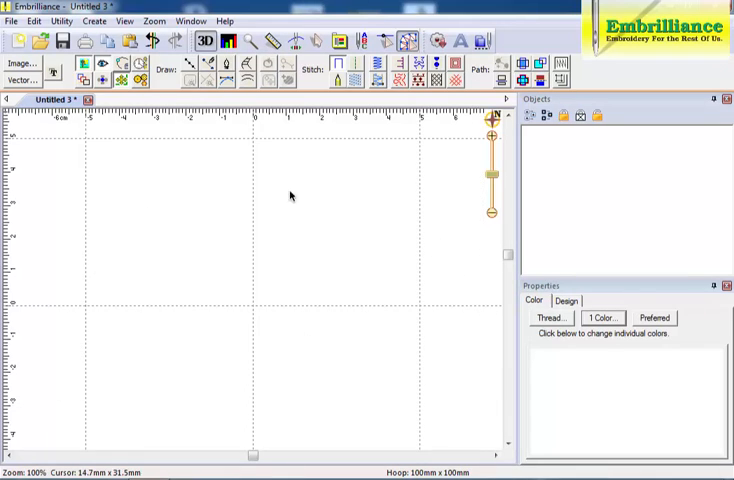
pyautogui.moveTo(190, 66)
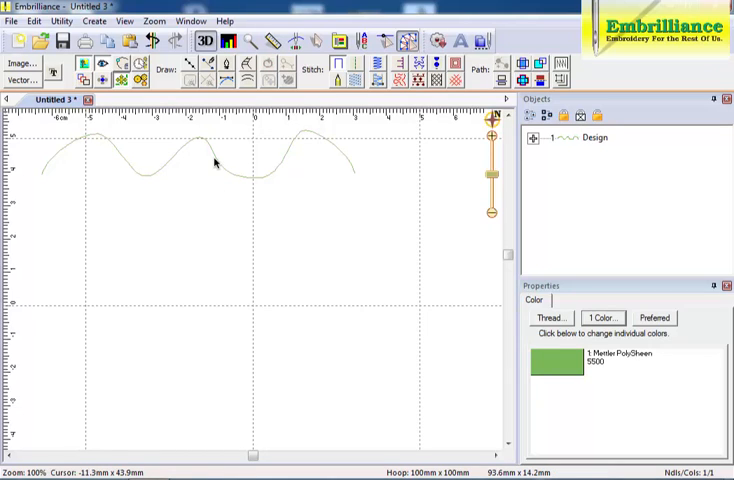
# Finish the smooth wave line across the top of the hoop and deselect it.
pyautogui.click(215, 165)
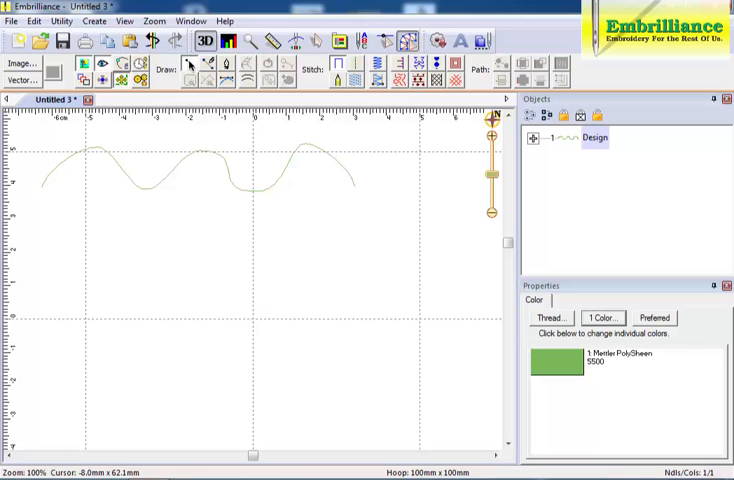
pyautogui.moveTo(47, 240); pyautogui.dragTo(90, 213)
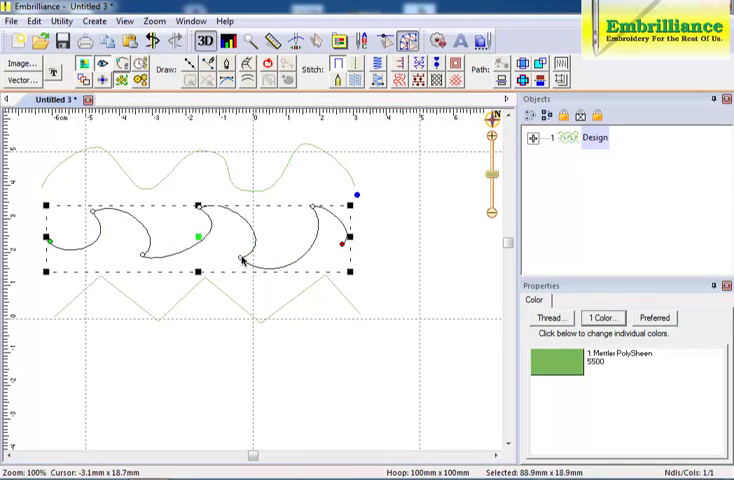
# Make a middle-wave node a sharp cusp and draw a short diagonal line at lower left.
pyautogui.rightClick(240, 258)
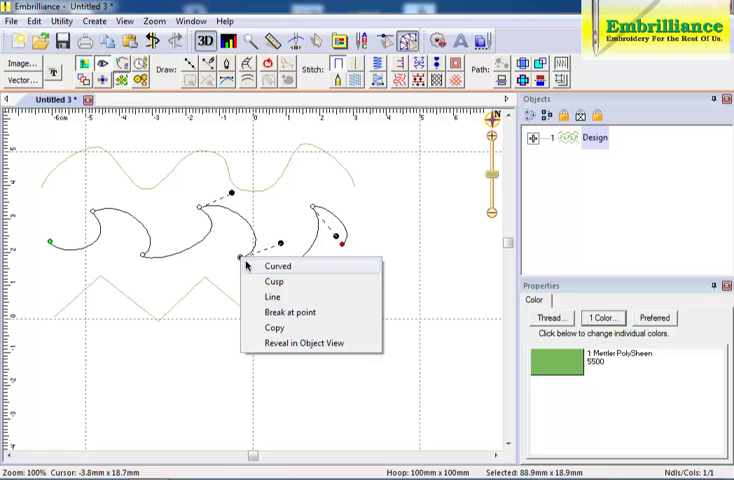
pyautogui.click(277, 266)
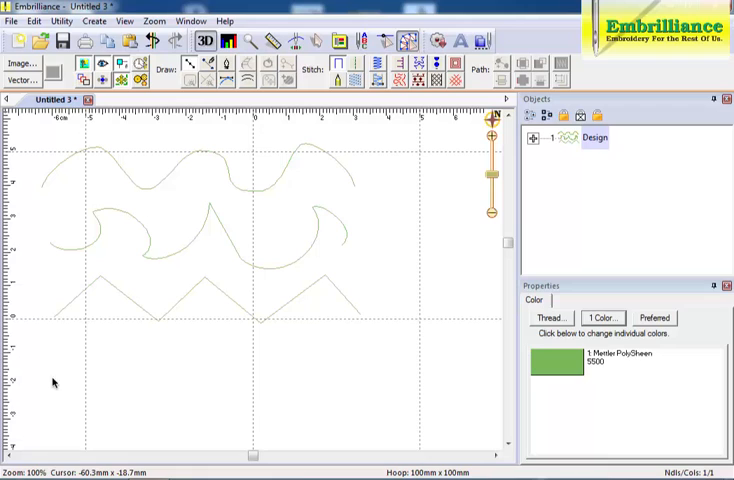
pyautogui.moveTo(49, 380); pyautogui.dragTo(102, 338)
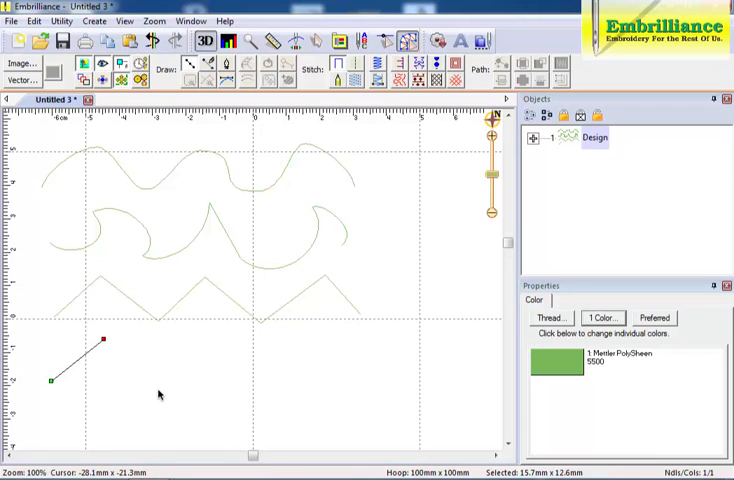